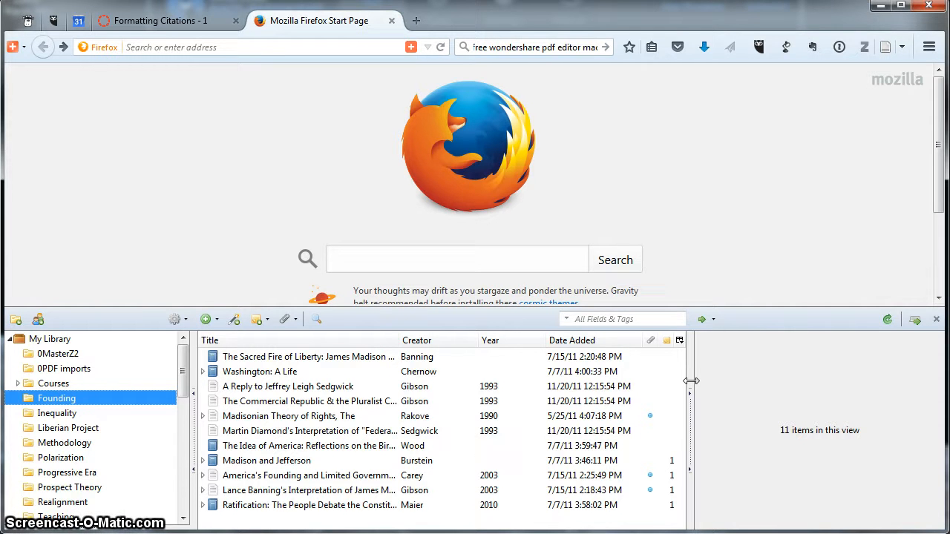
pyautogui.moveTo(716, 319)
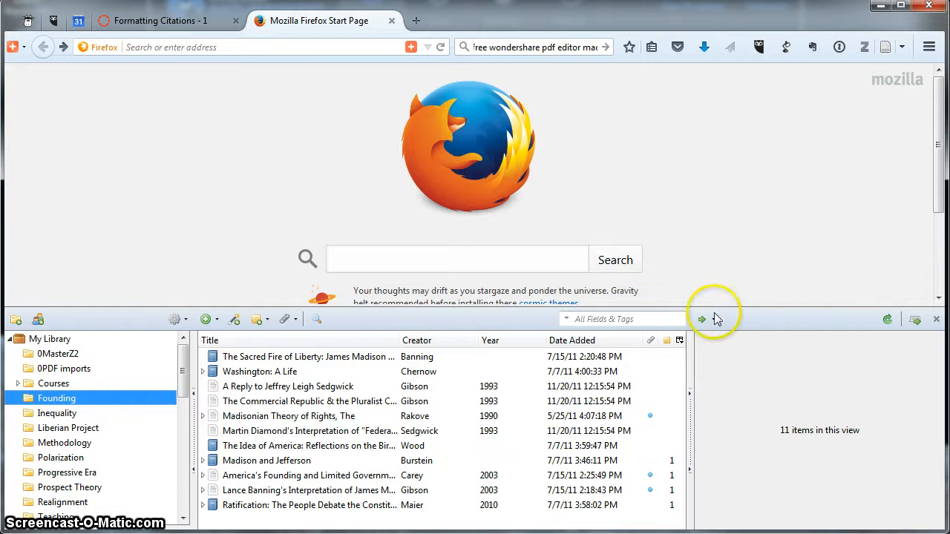
pyautogui.moveTo(471, 353)
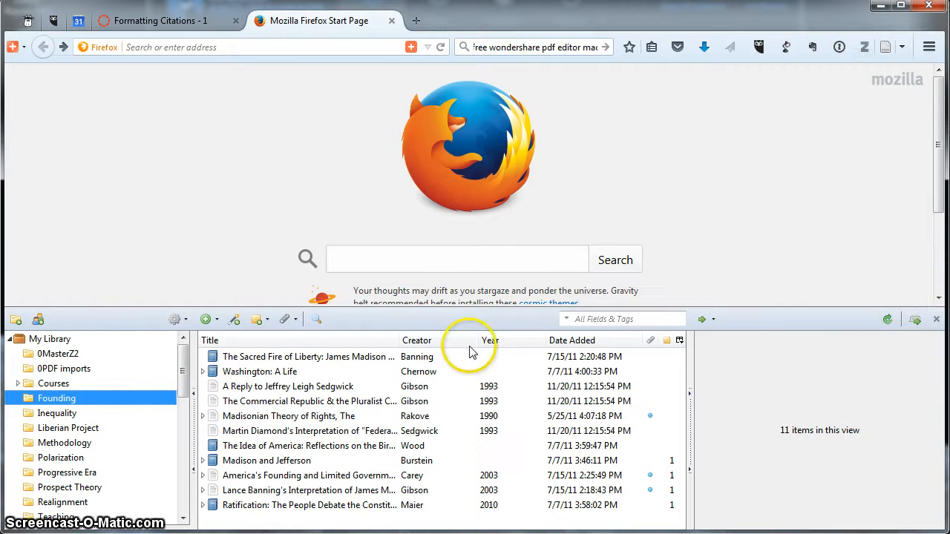
pyautogui.moveTo(153, 440)
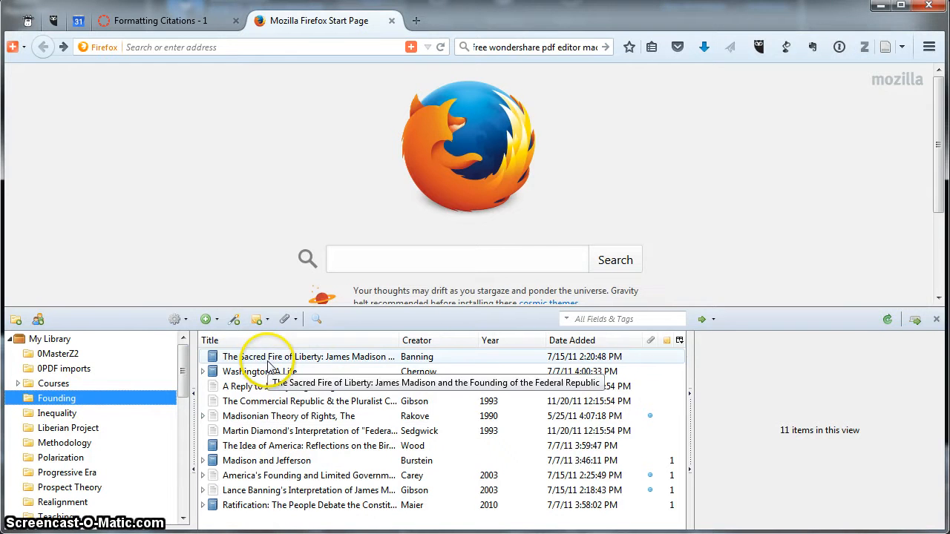
# Step: Select The Sacred Fire of Liberty, A Reply to Jeffrey Leigh Sedgwick, and America's Founding and Limited Government together
pyautogui.click(308, 357)
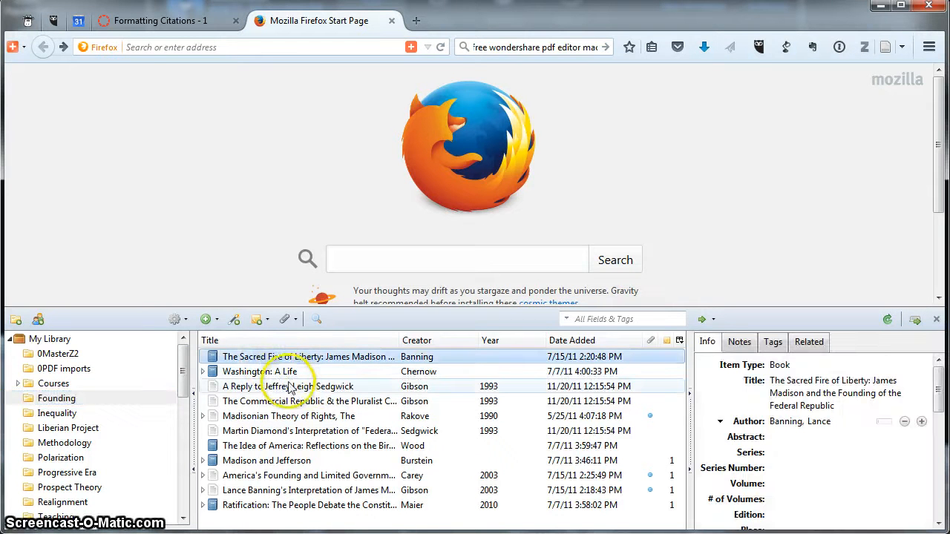
pyautogui.click(288, 386)
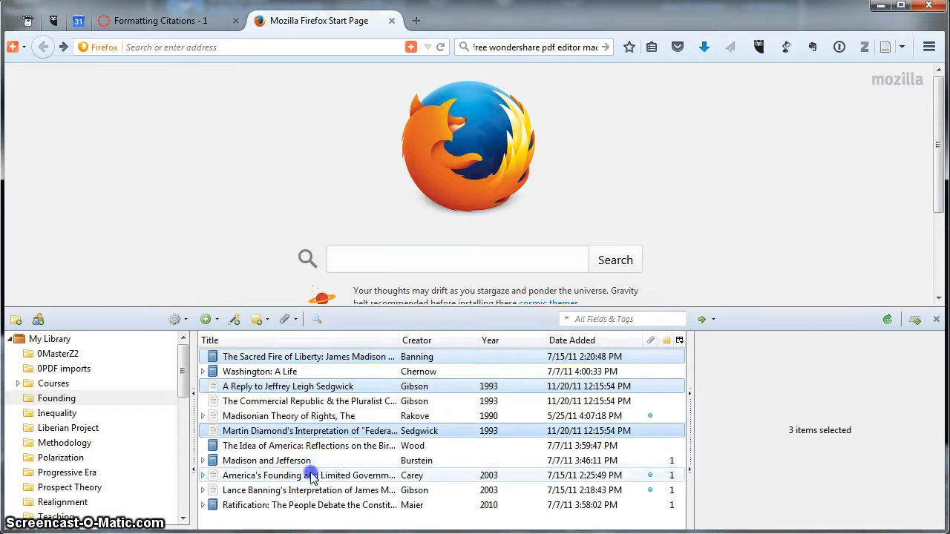
pyautogui.click(416, 490)
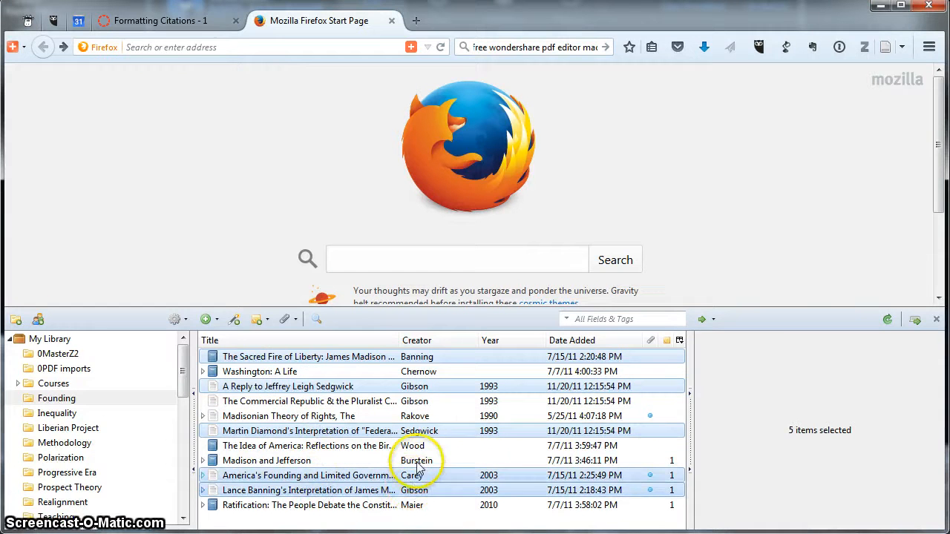
pyautogui.moveTo(323, 363)
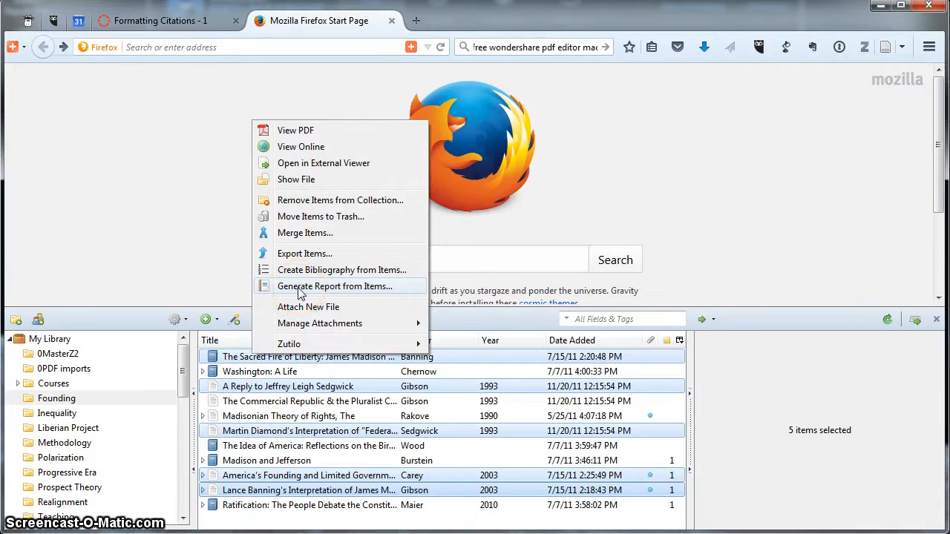
# Step: Generate a report from the selected items and scroll through it, returning to the top
pyautogui.click(333, 286)
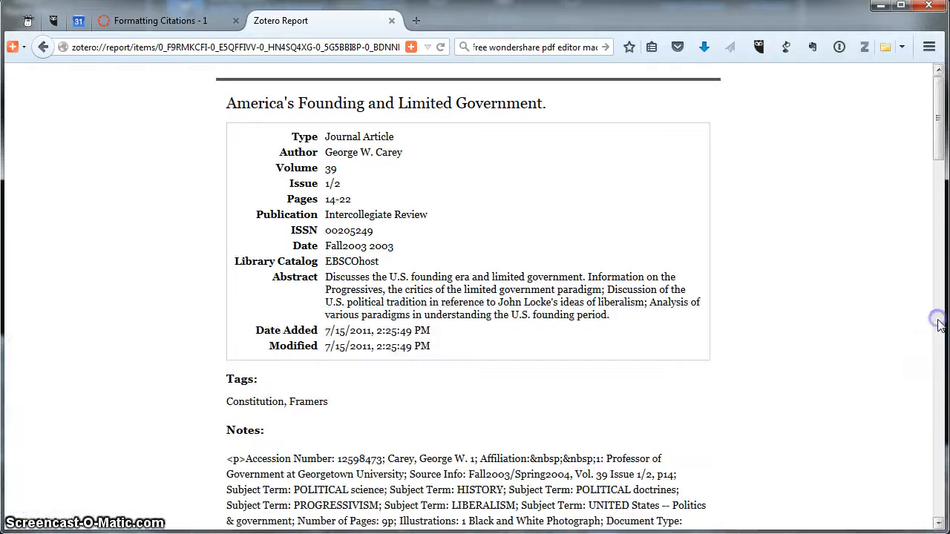
pyautogui.scroll(-3)
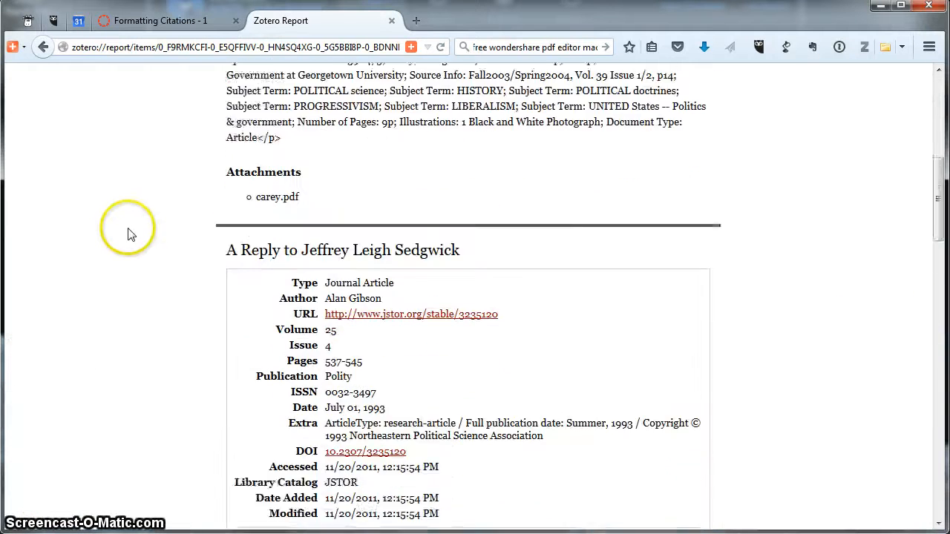
pyautogui.scroll(-3)
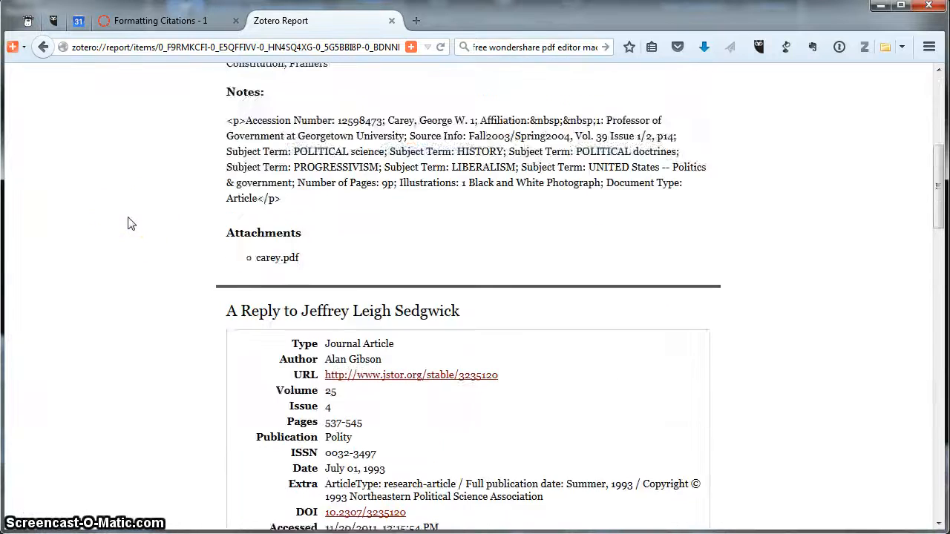
pyautogui.scroll(3)
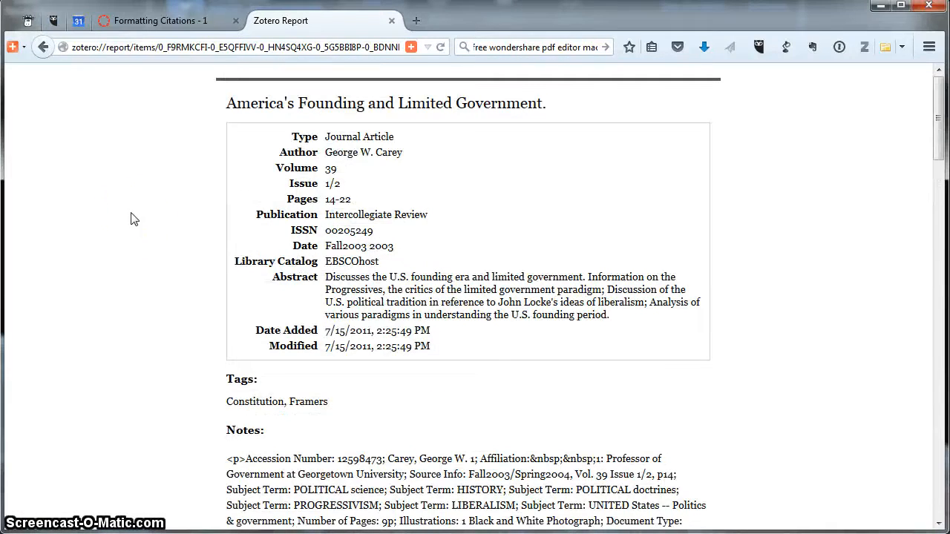
# Step: Save the report page to the Desktop as a complete web page, replacing Zotero Report.htm
pyautogui.rightClick(134, 219)
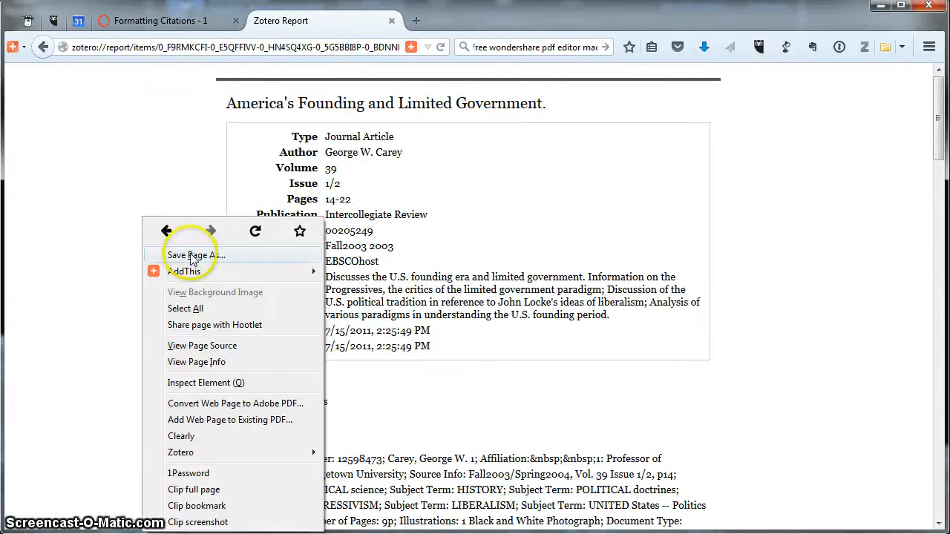
pyautogui.click(191, 256)
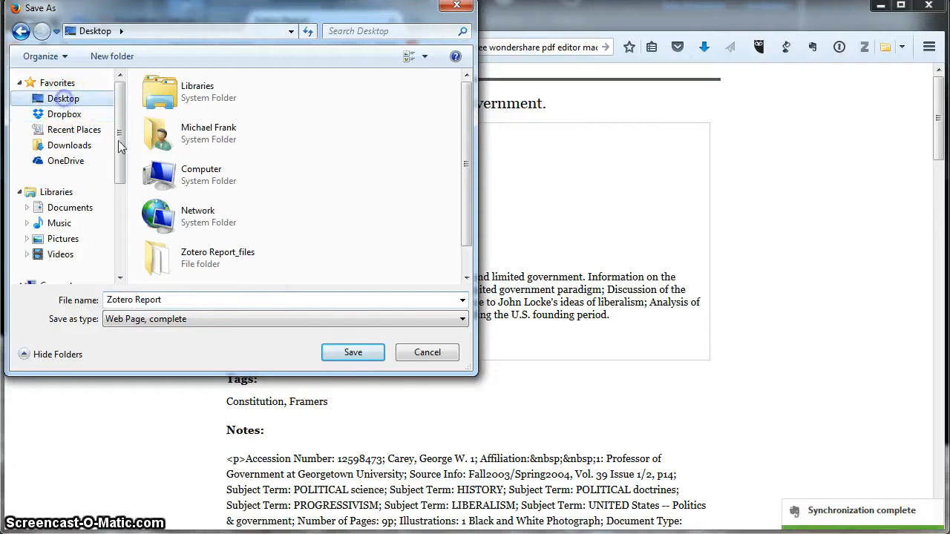
pyautogui.click(353, 352)
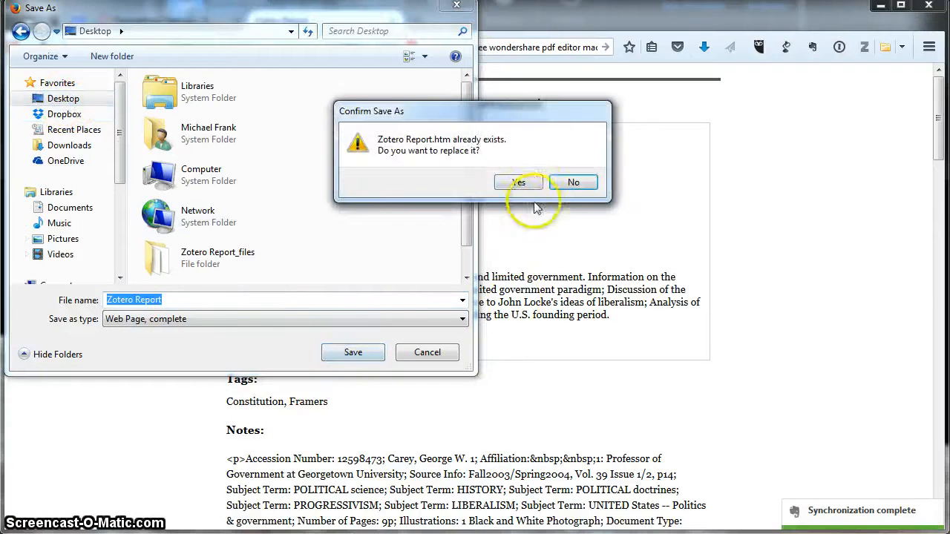
pyautogui.click(517, 182)
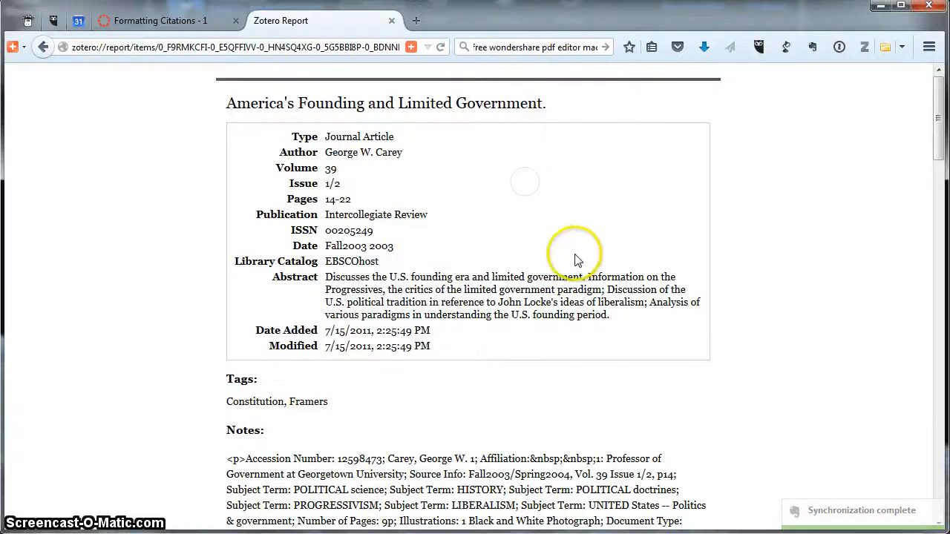
pyautogui.moveTo(709, 334)
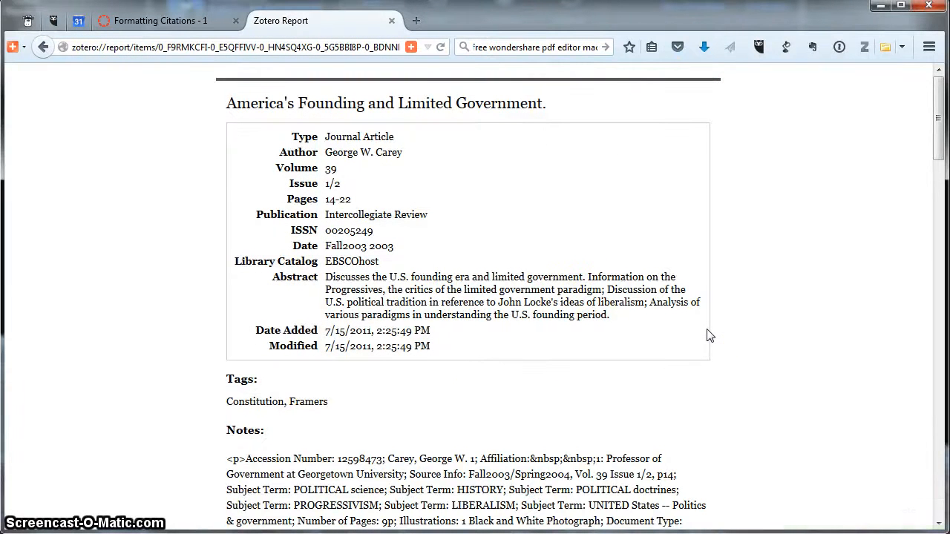